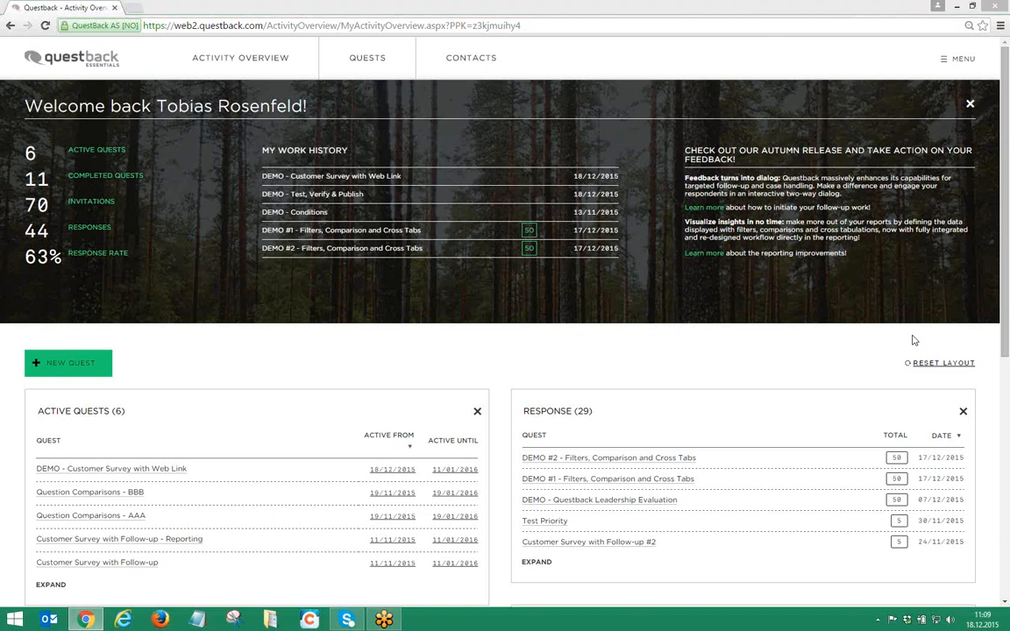
mouse_move(1001, 27)
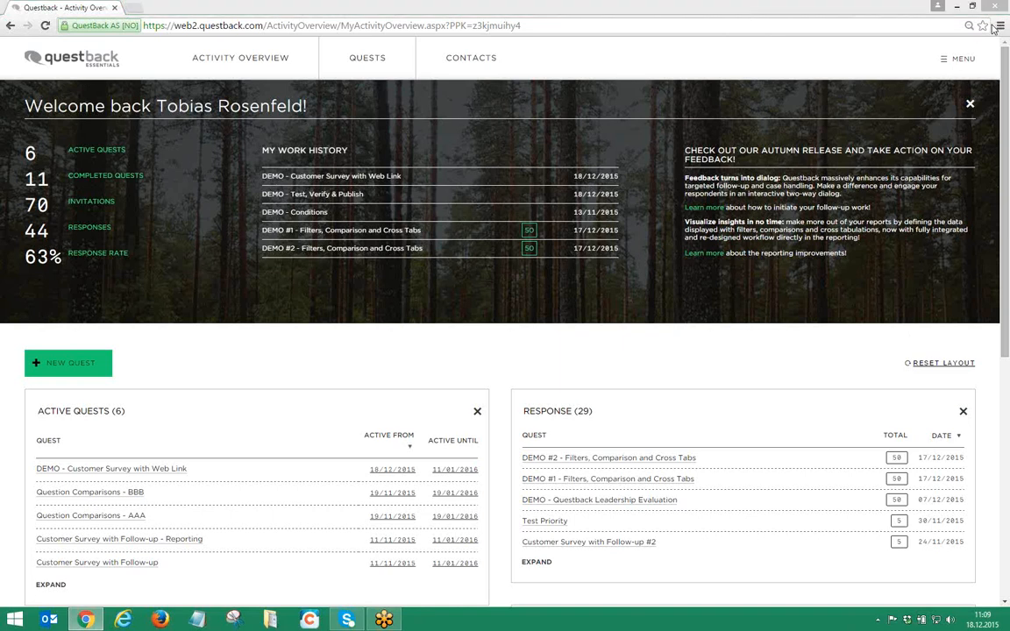
mouse_move(370, 211)
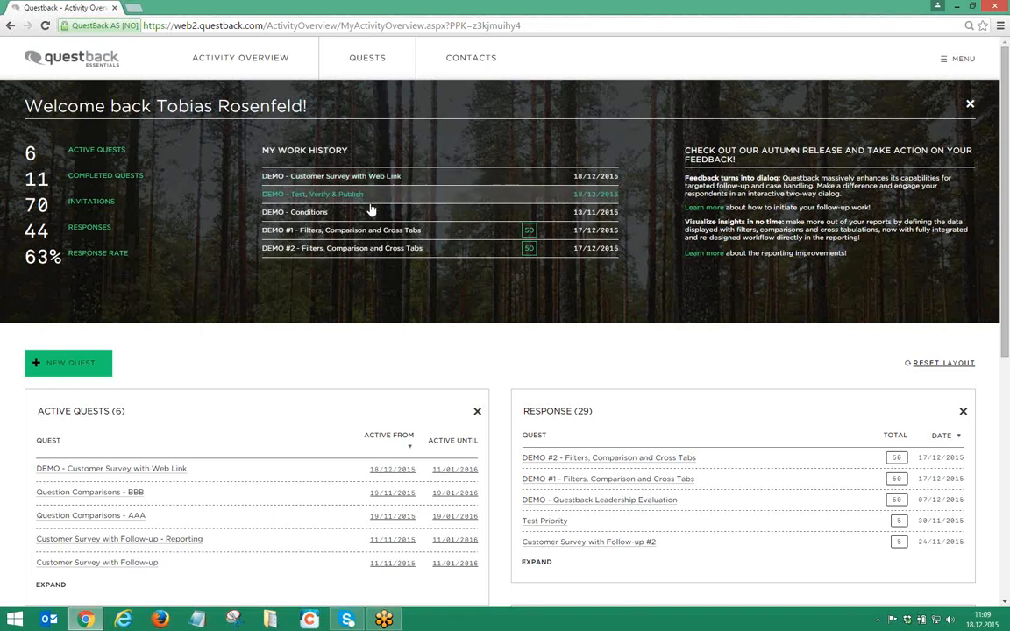
Open the 'DEMO - Test, Verify & Publish' quest from My Work History in the Designer
left_click(312, 193)
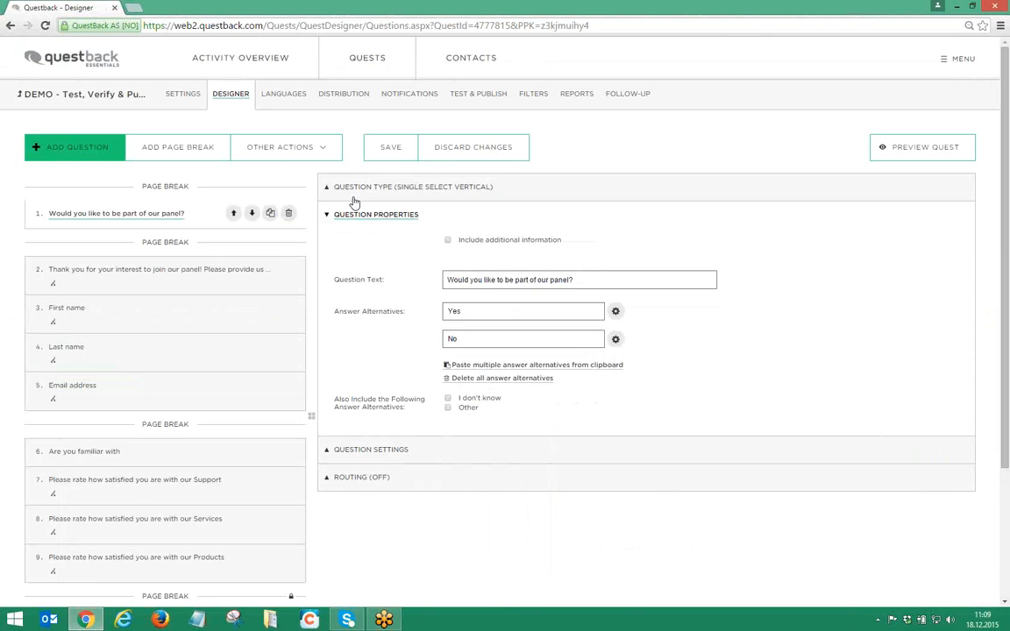
mouse_move(335, 231)
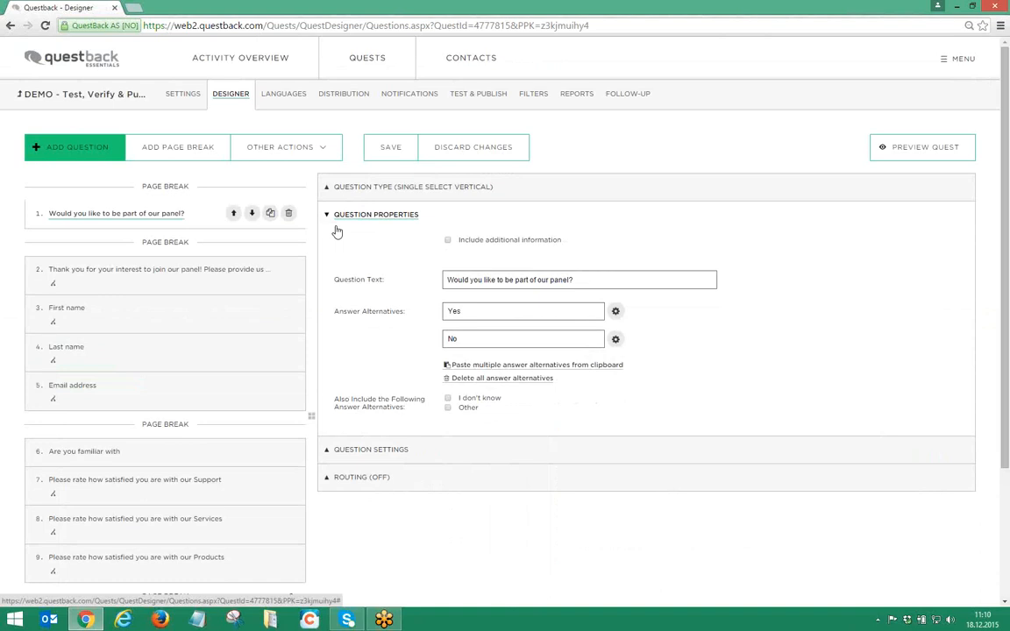
mouse_move(533, 236)
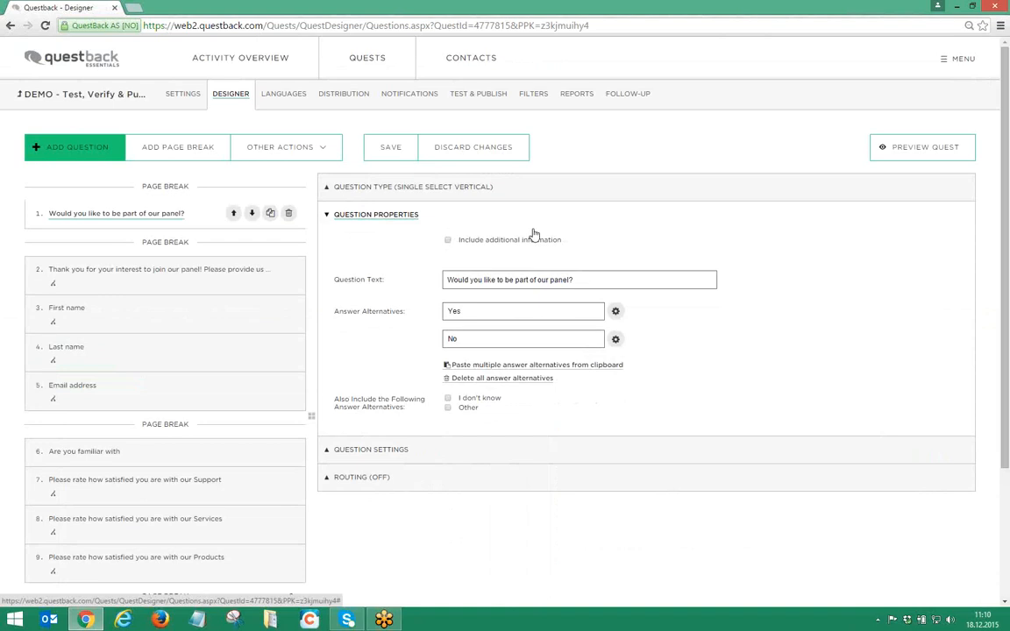
Preview the quest on desktop and look through its printer-friendly version
left_click(922, 148)
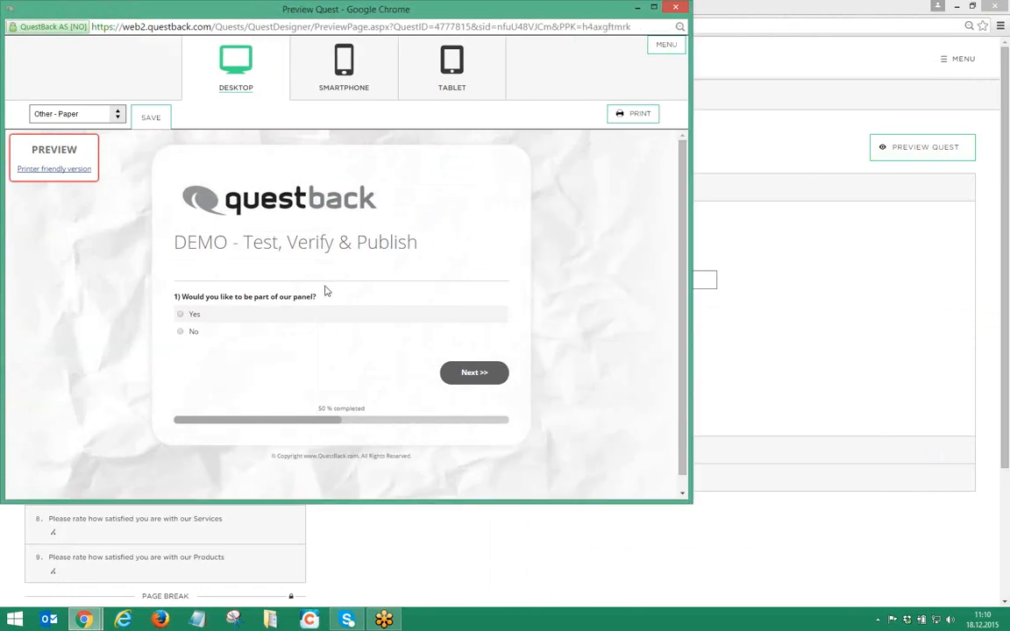
mouse_move(340, 301)
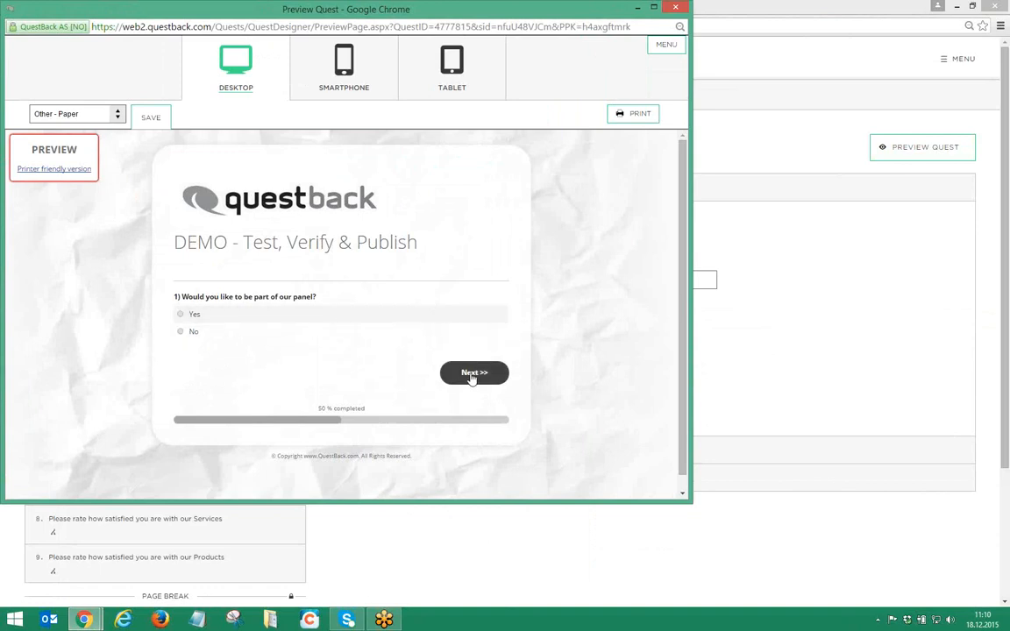
left_click(473, 371)
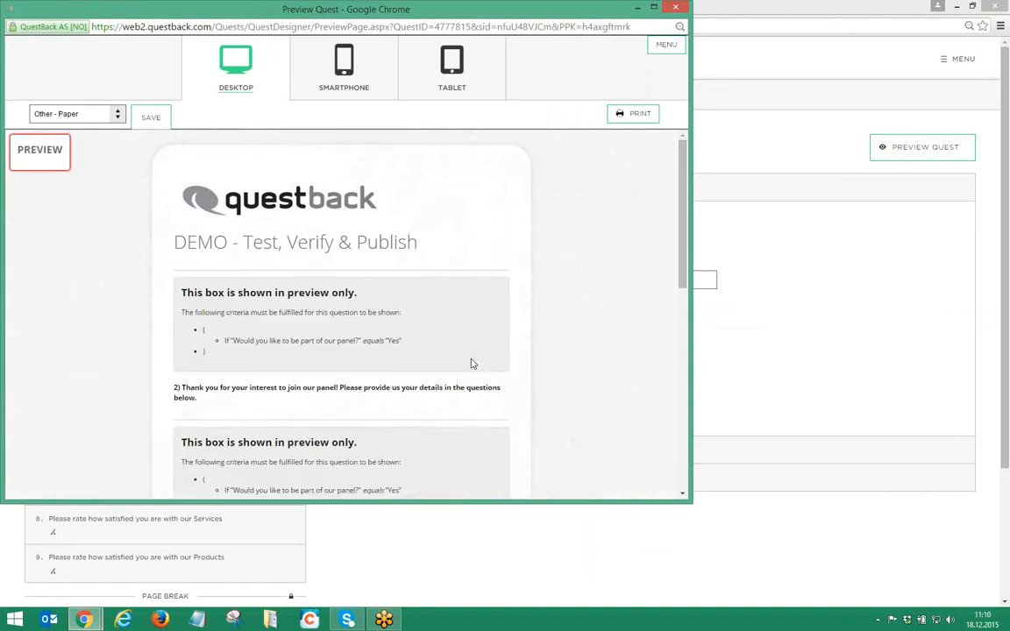
scroll("down", 3)
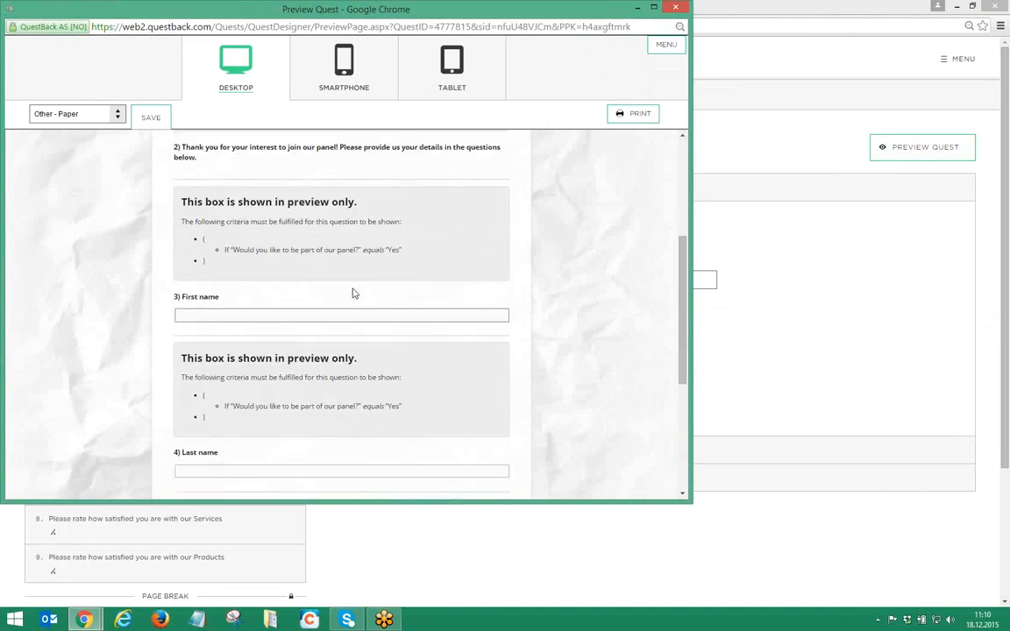
scroll("up", 3)
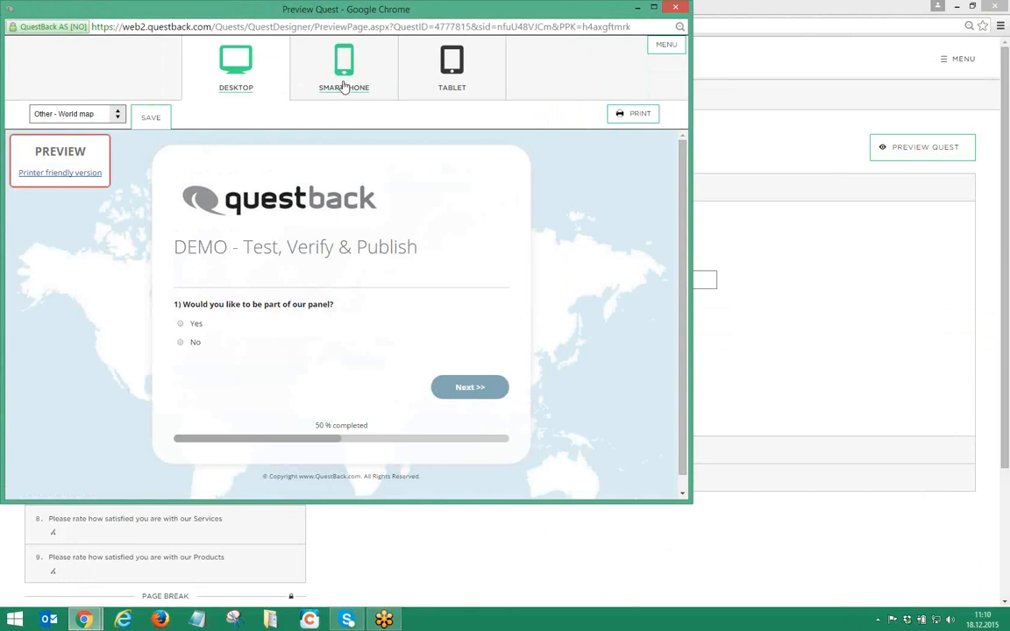
Check the smartphone preview, return to desktop and show the printer-friendly version
left_click(344, 63)
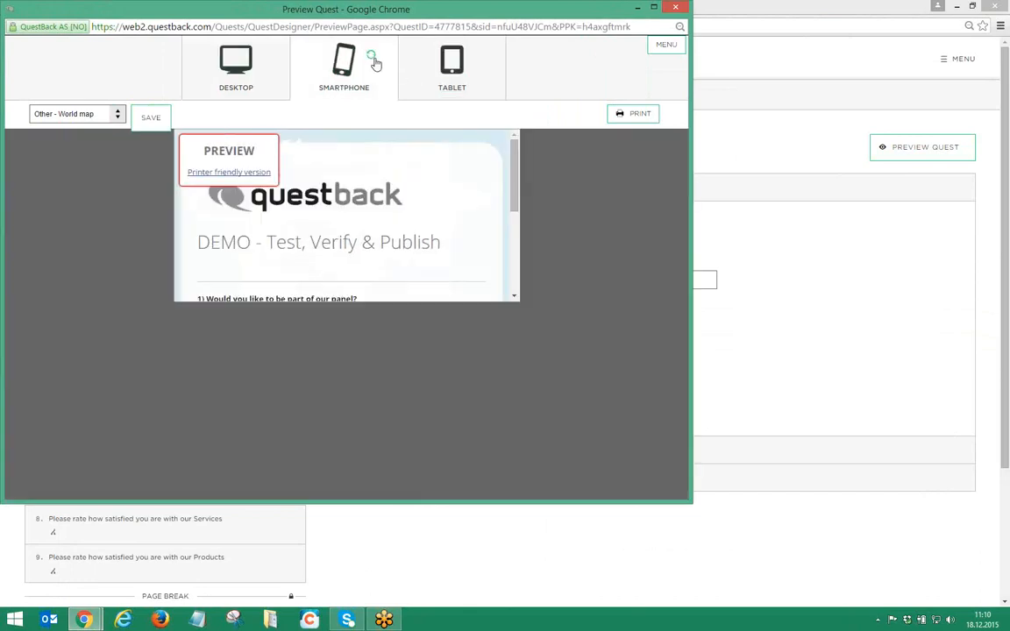
left_click(235, 63)
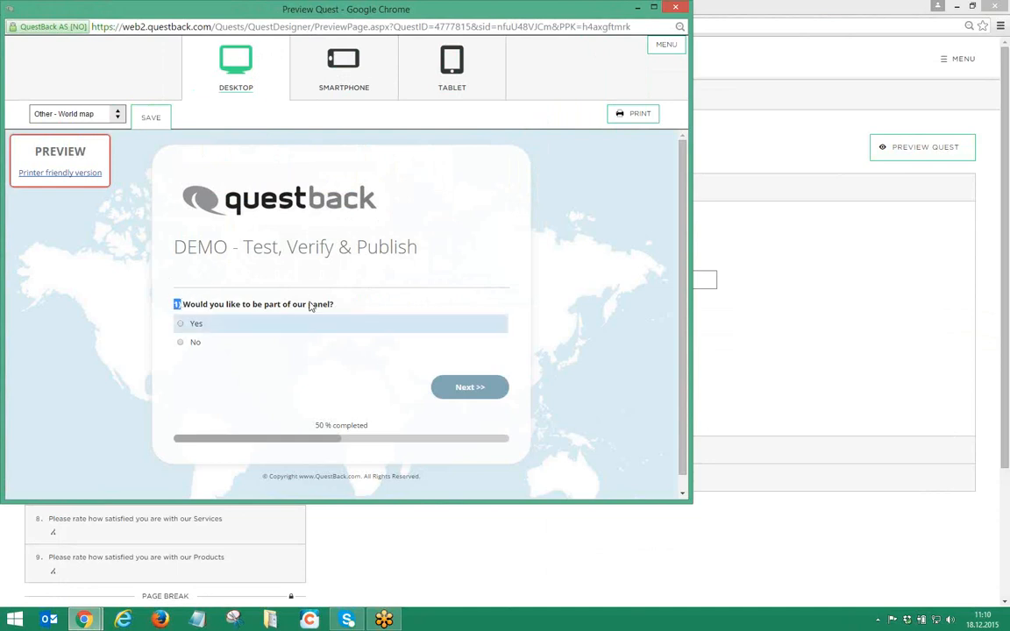
left_click(470, 388)
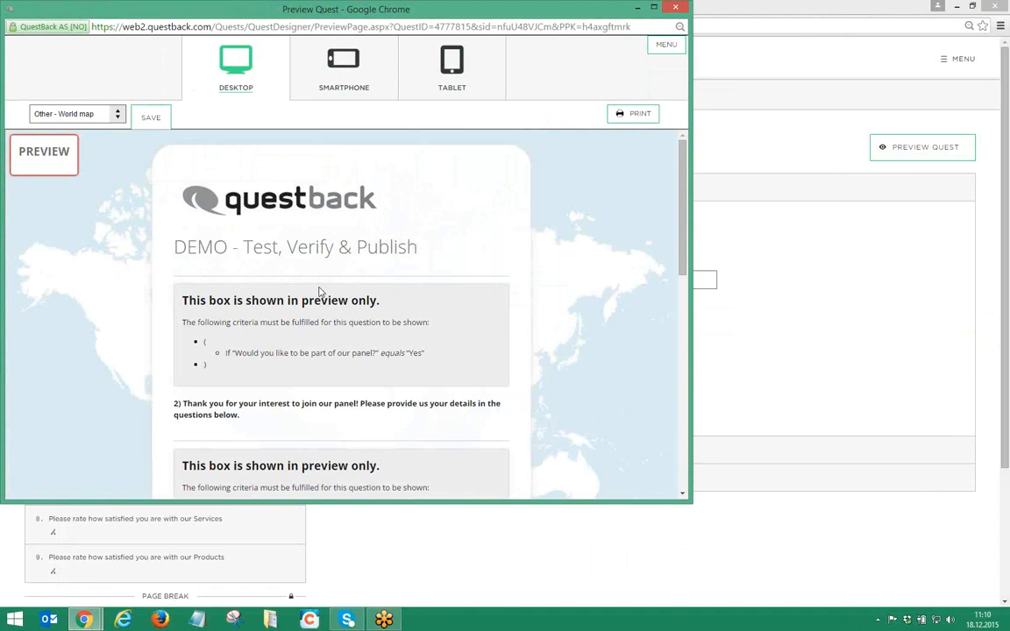
mouse_move(633, 46)
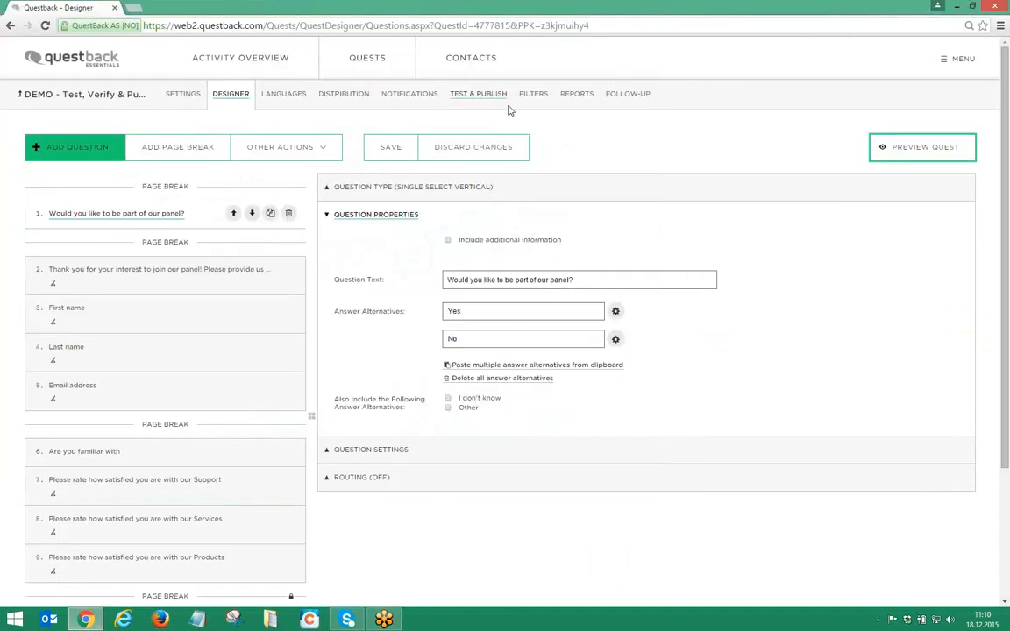
Validate the quest, autofix the three missing page-break errors and dismiss the thank-you note warning
left_click(477, 94)
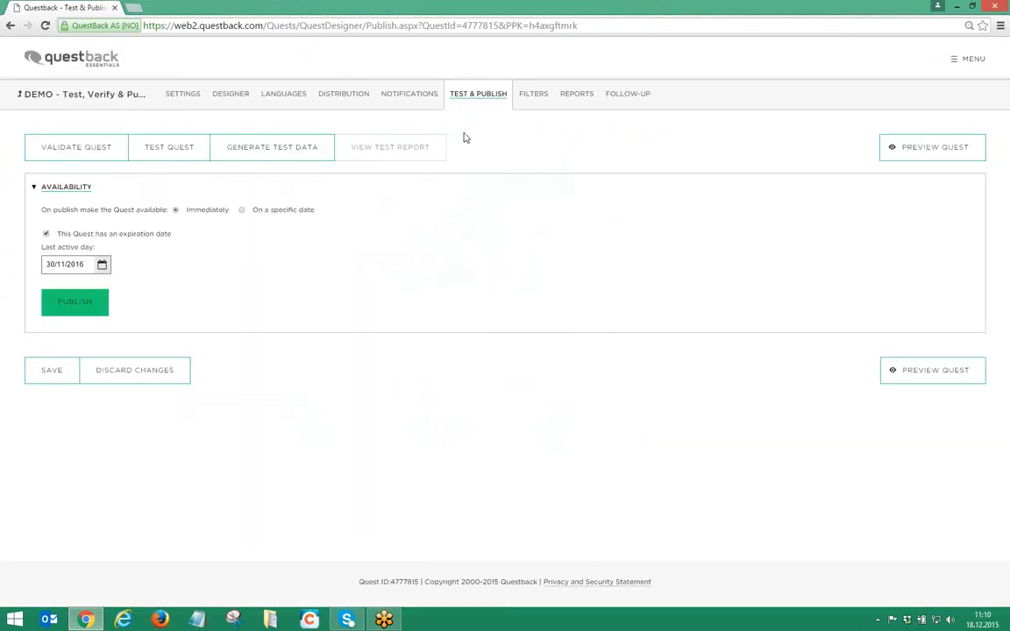
left_click(74, 302)
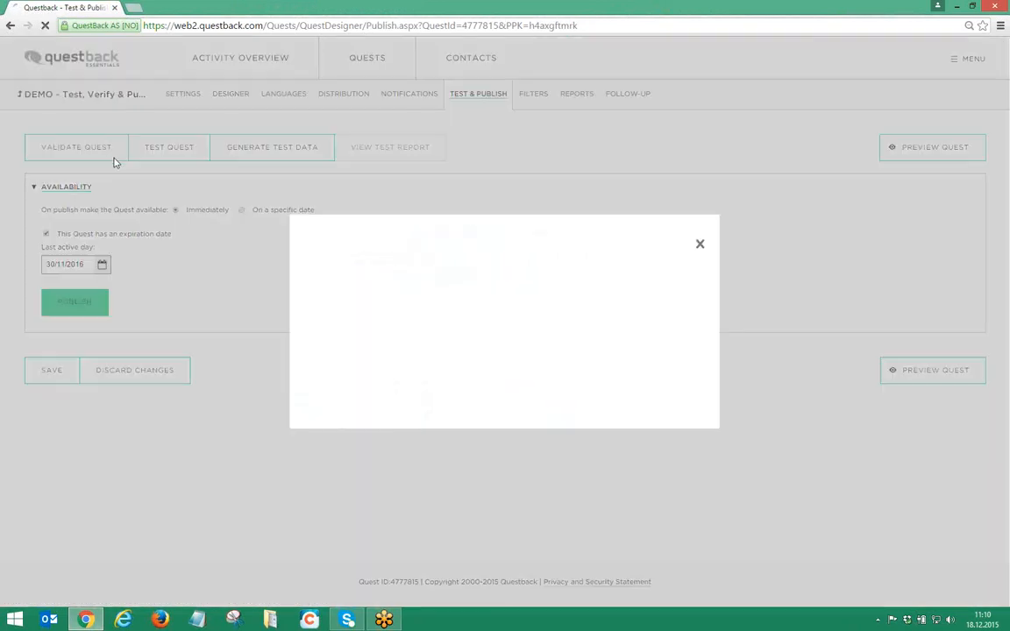
left_click(76, 147)
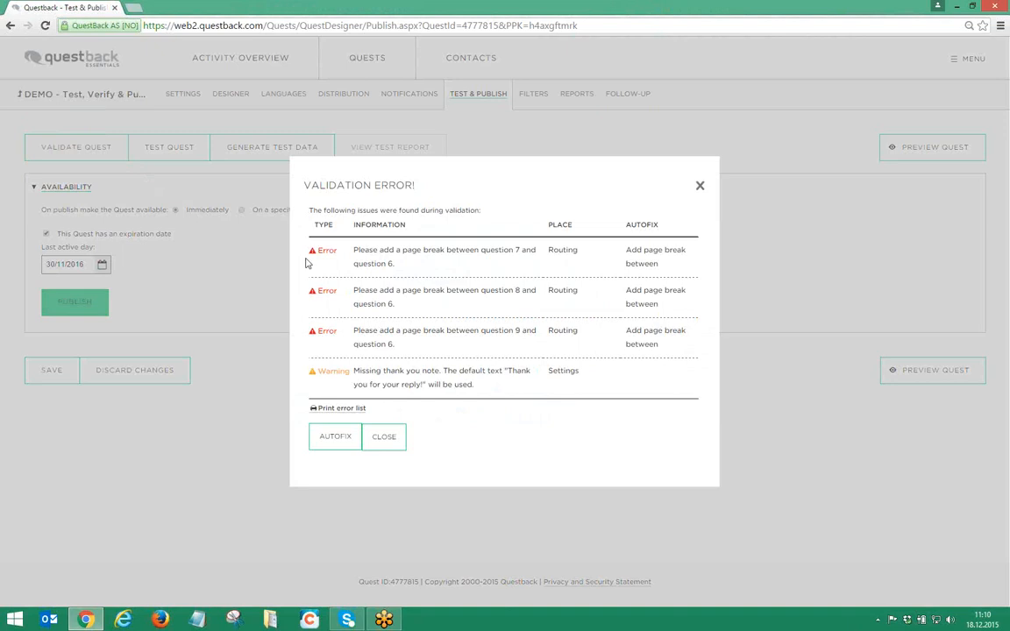
mouse_move(336, 312)
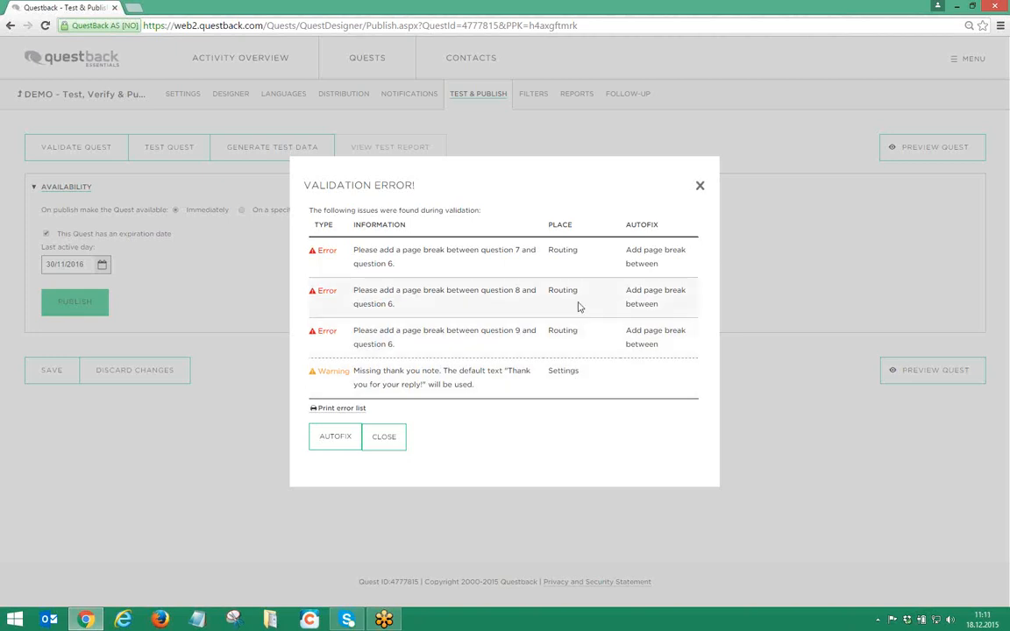
mouse_move(554, 316)
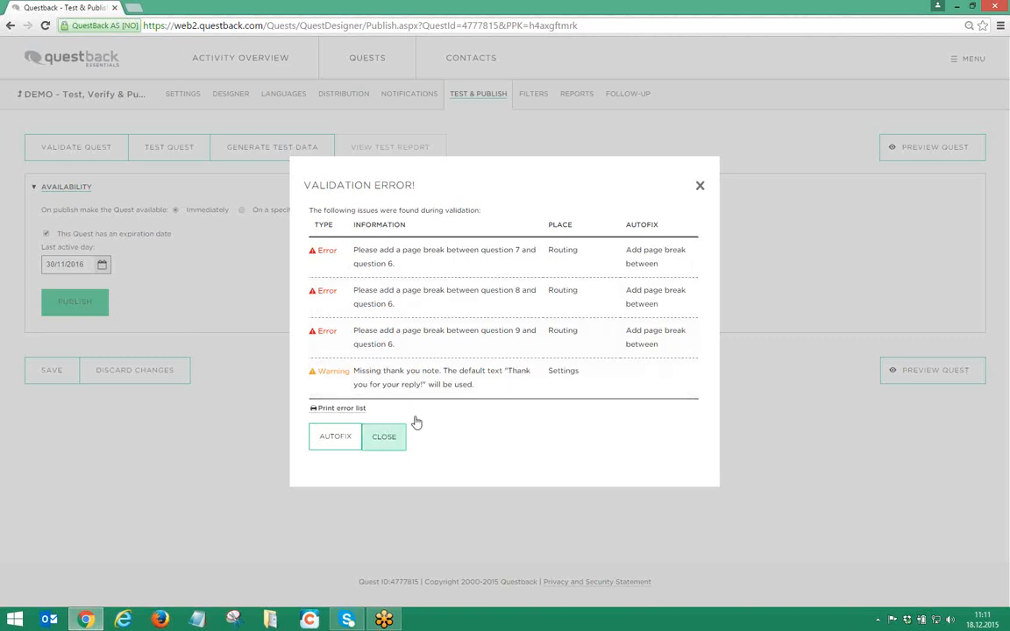
left_click(334, 436)
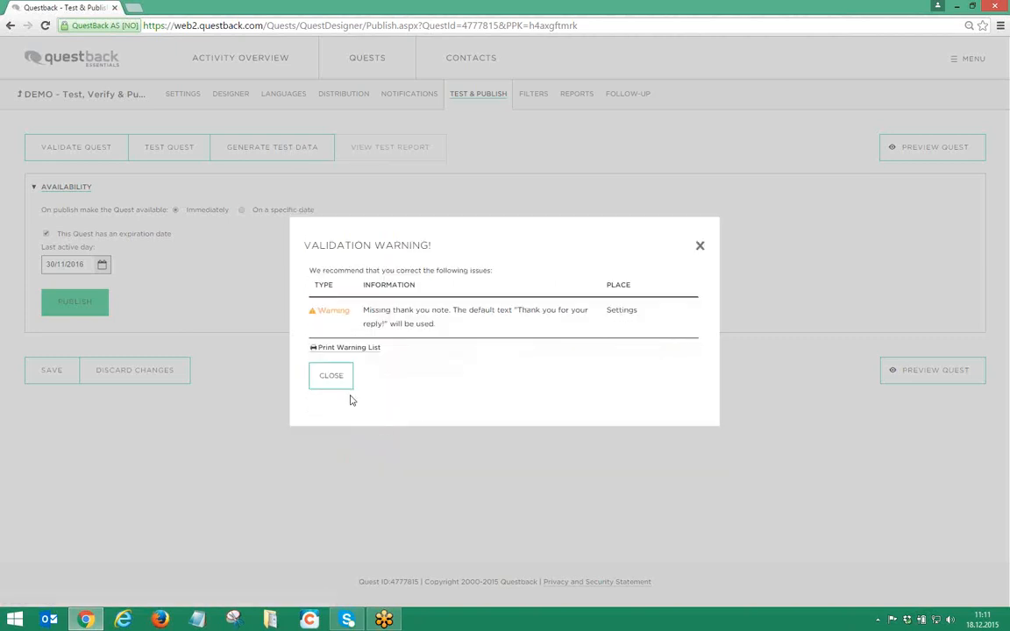
left_click(330, 375)
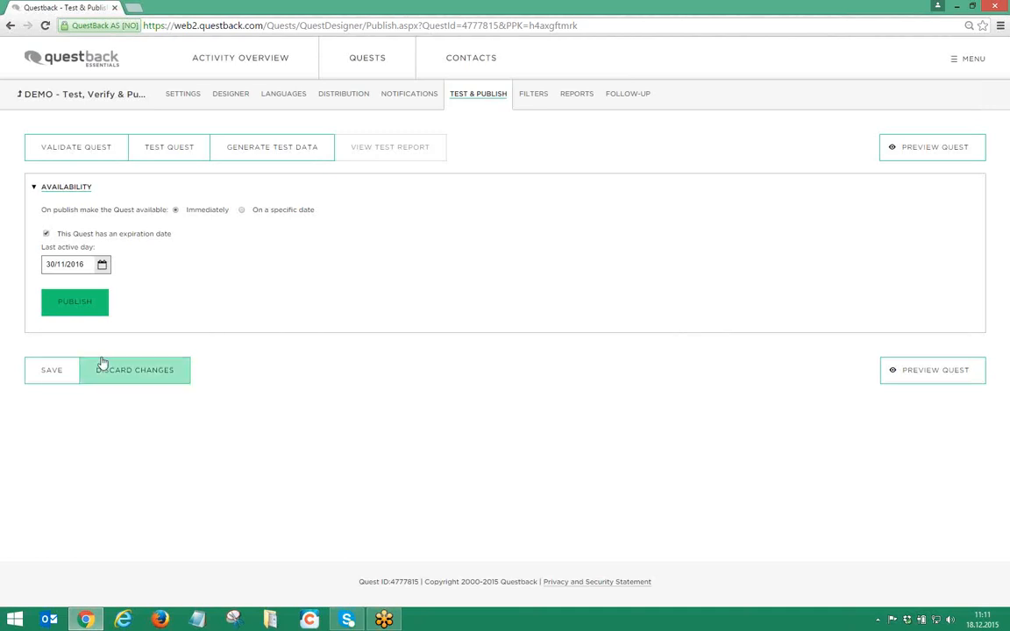
Run a test of the quest answering No to joining the panel, reach the rating page and close it
left_click(168, 147)
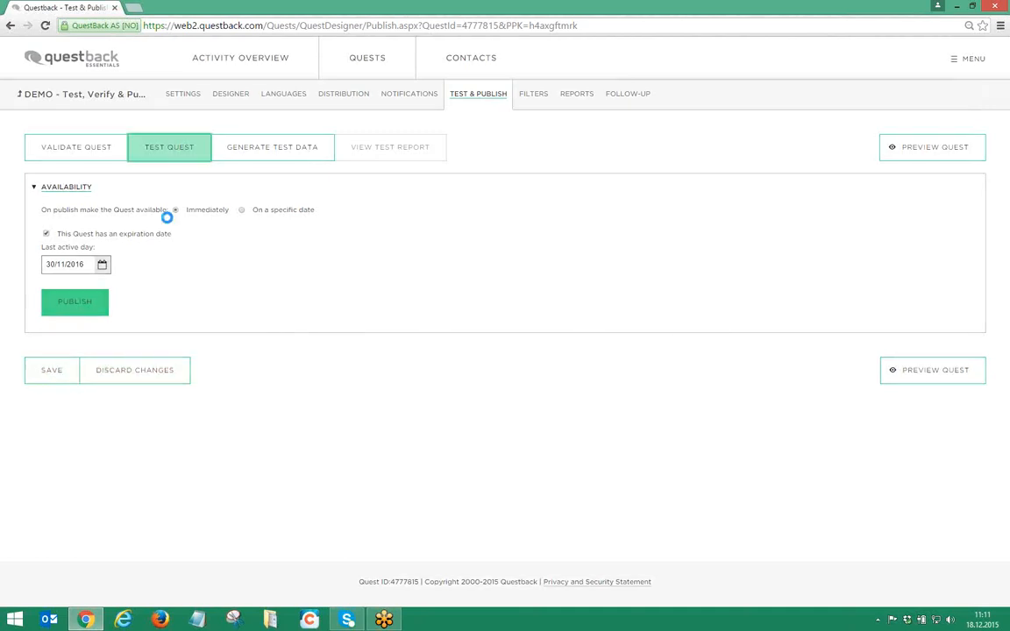
left_click(168, 147)
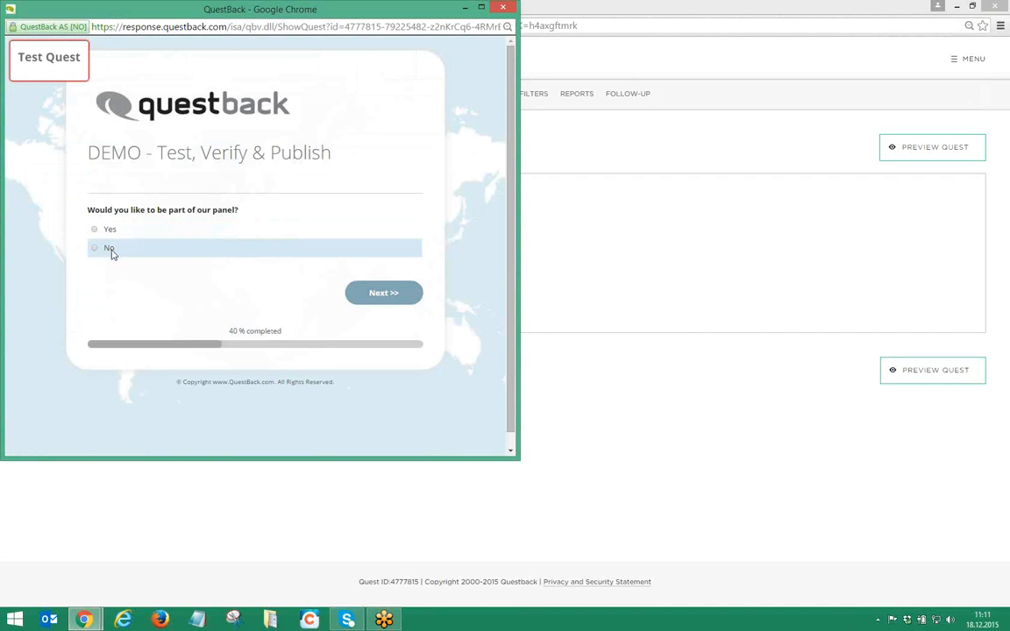
left_click(382, 291)
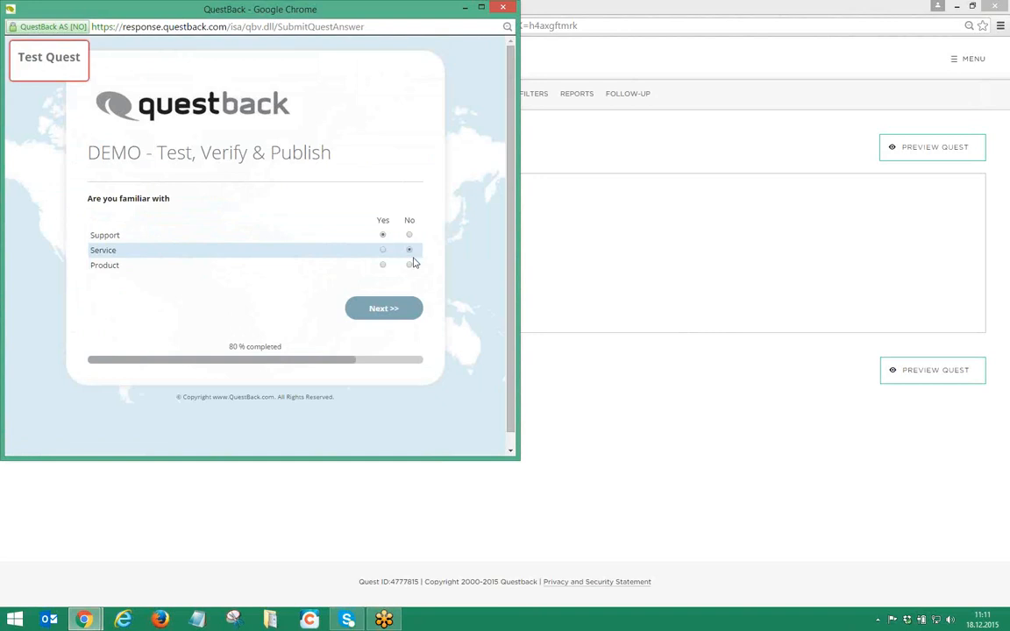
left_click(383, 308)
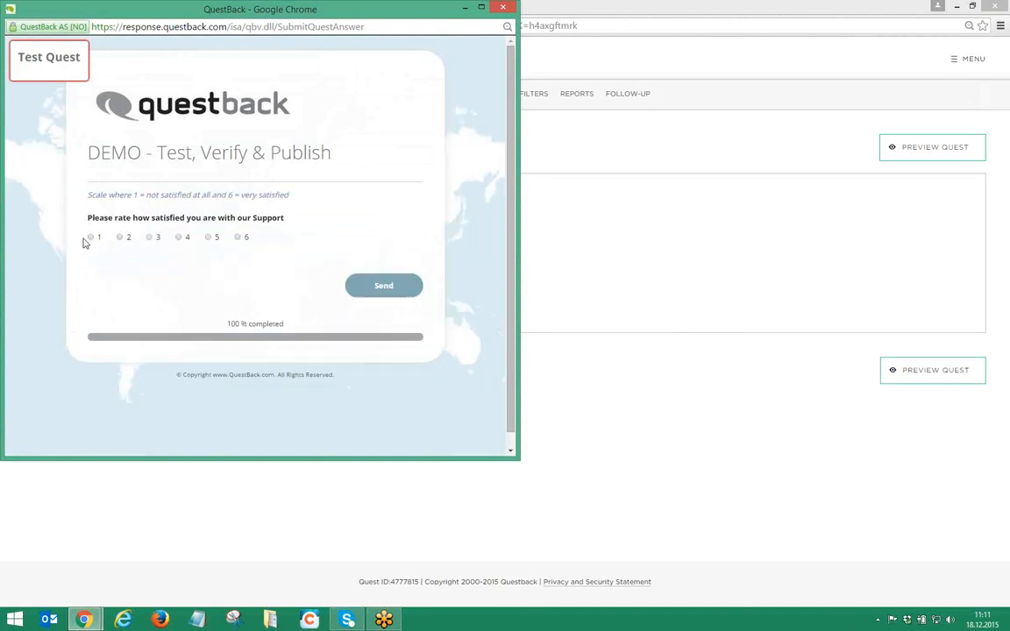
mouse_move(221, 260)
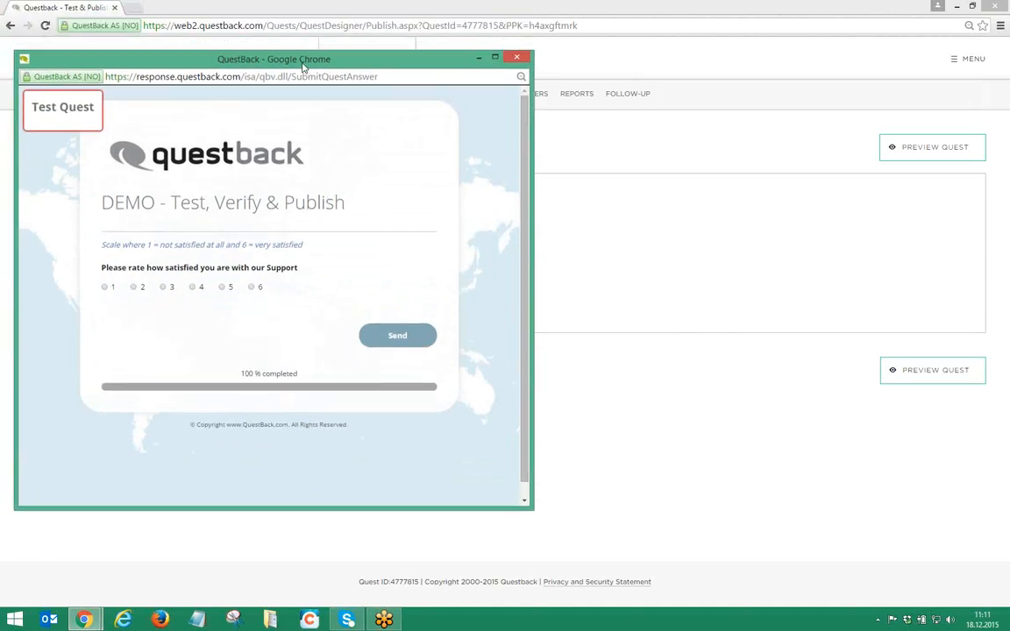
mouse_move(386, 342)
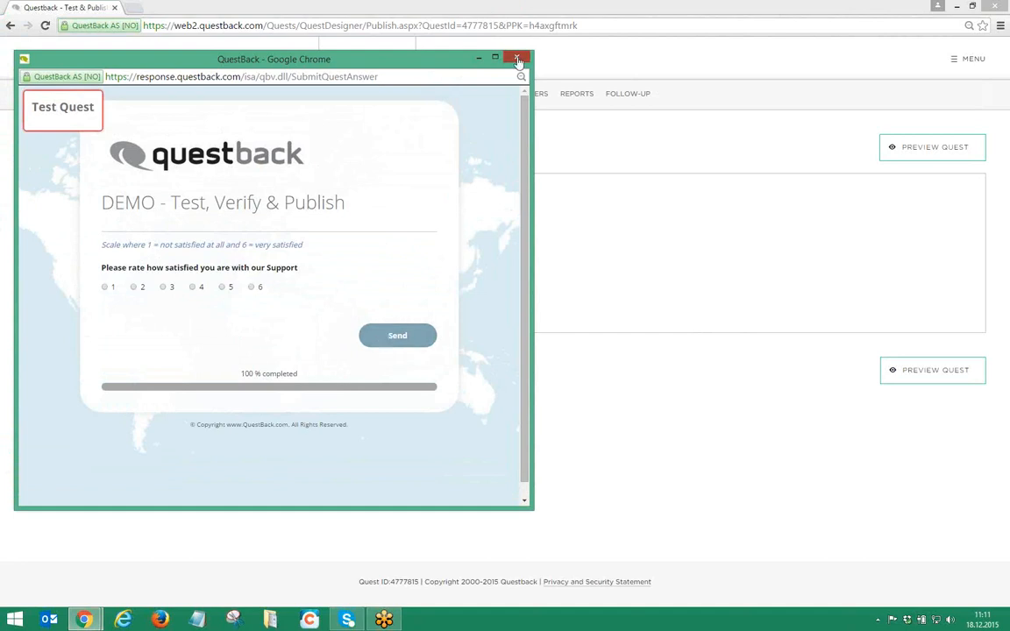
left_click(517, 60)
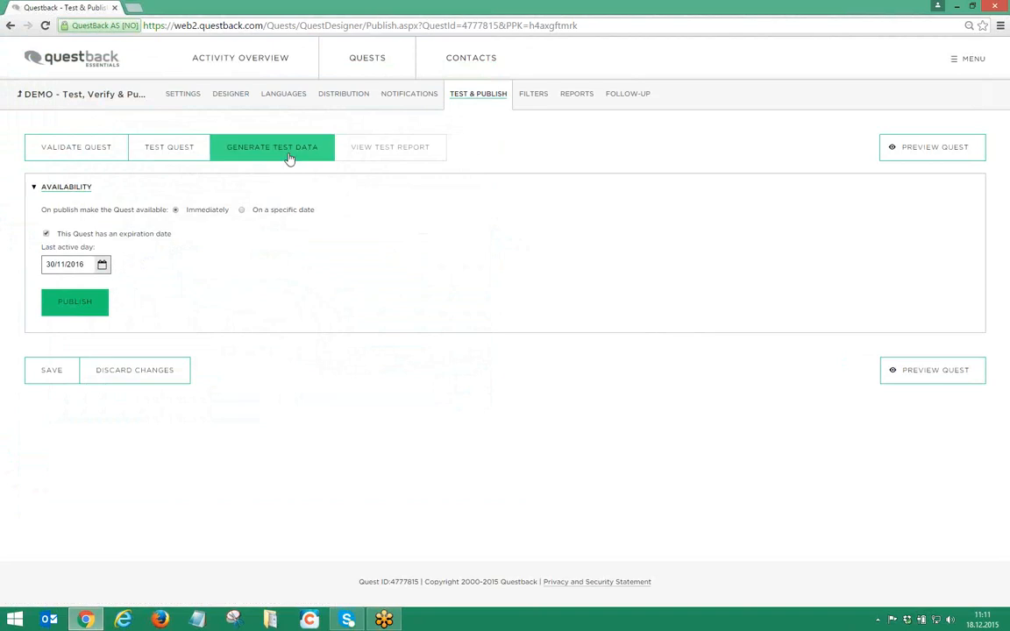
Generate 50 test responses and view the test report charting their results
left_click(271, 148)
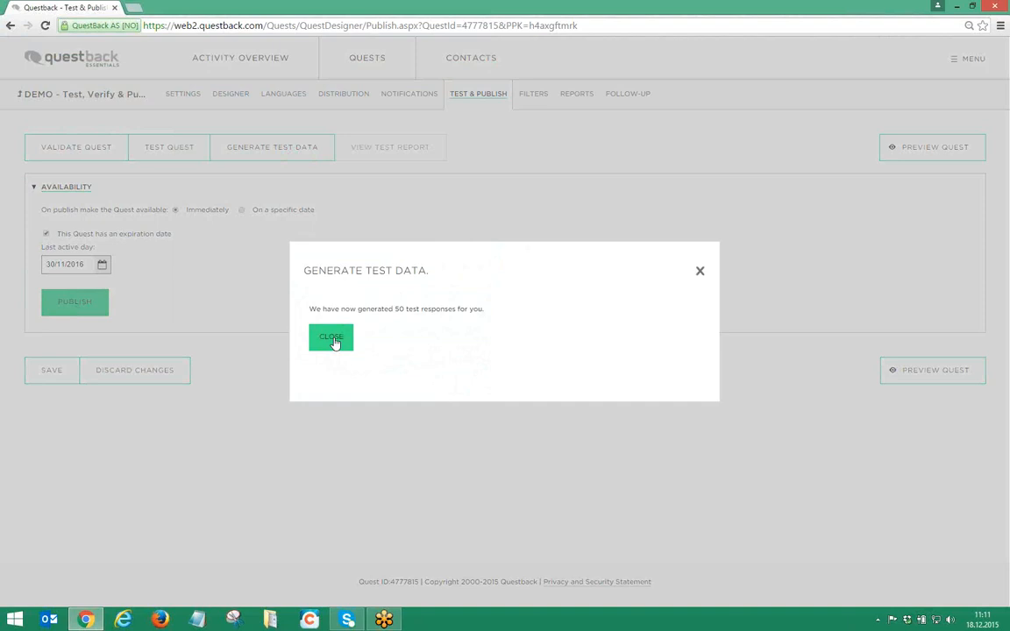
left_click(330, 336)
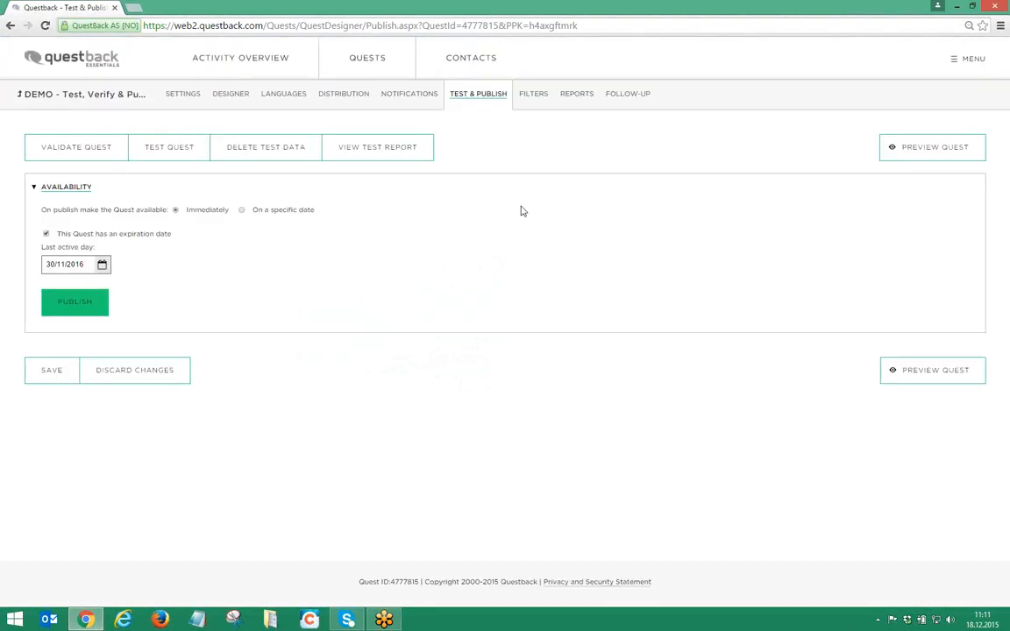
left_click(575, 95)
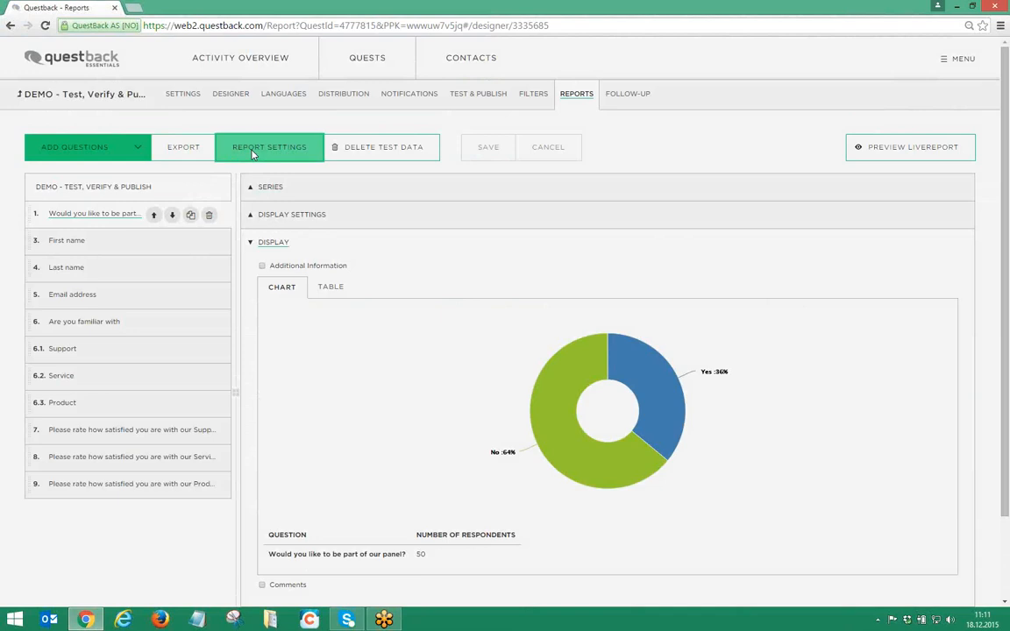
Save the LiveReport settings as Public, single page with two-column layout and no password required
left_click(270, 148)
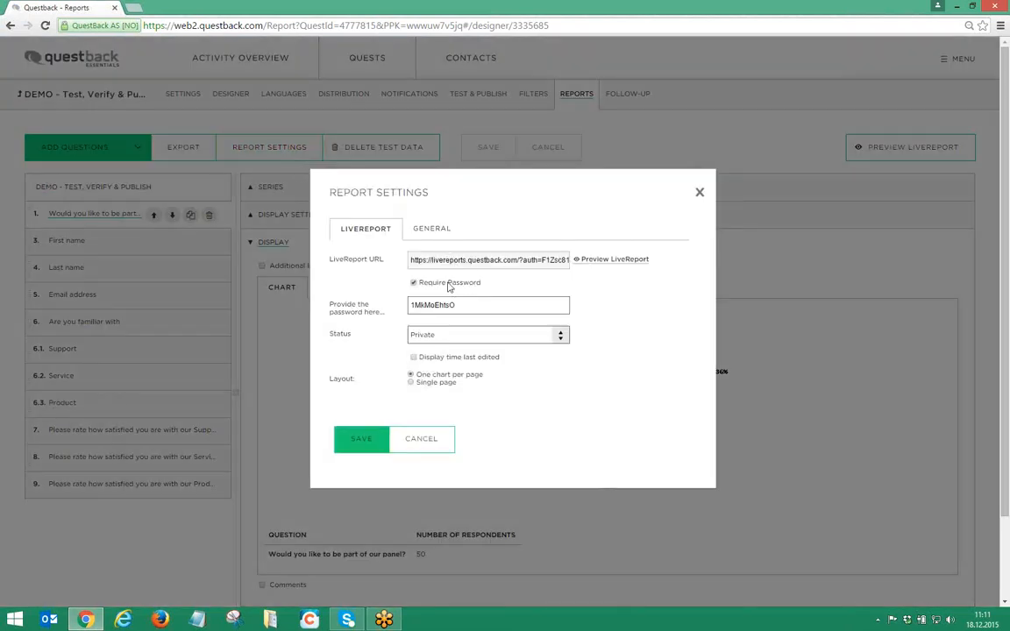
left_click(488, 333)
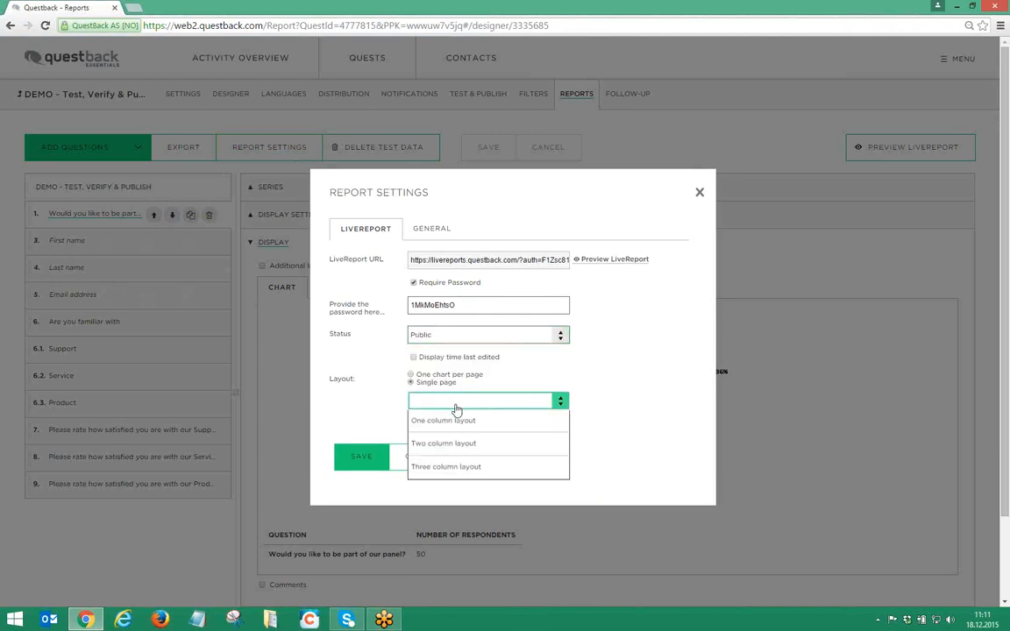
left_click(442, 442)
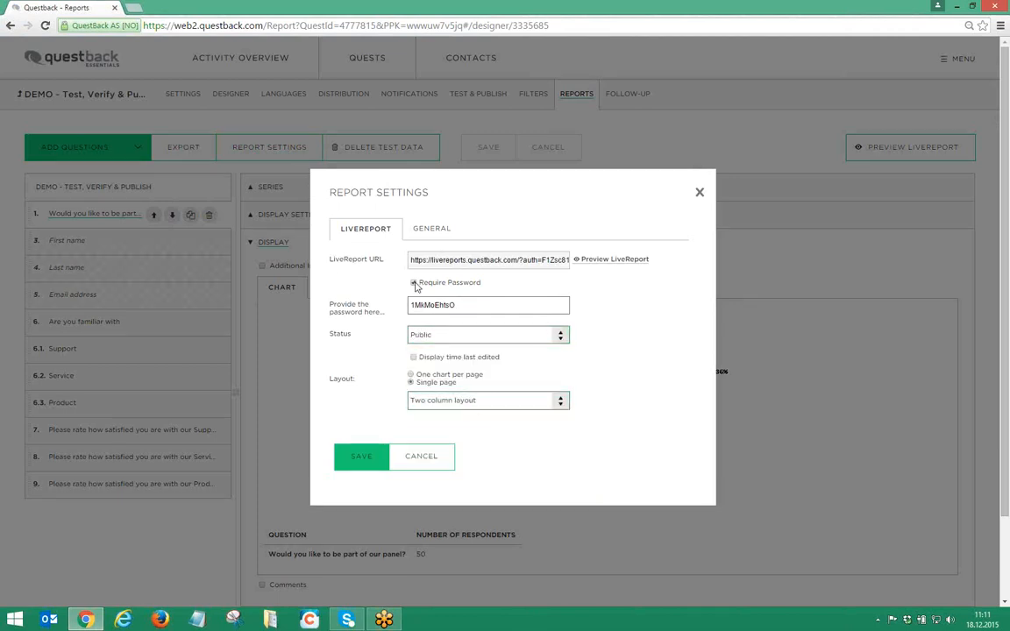
left_click(413, 282)
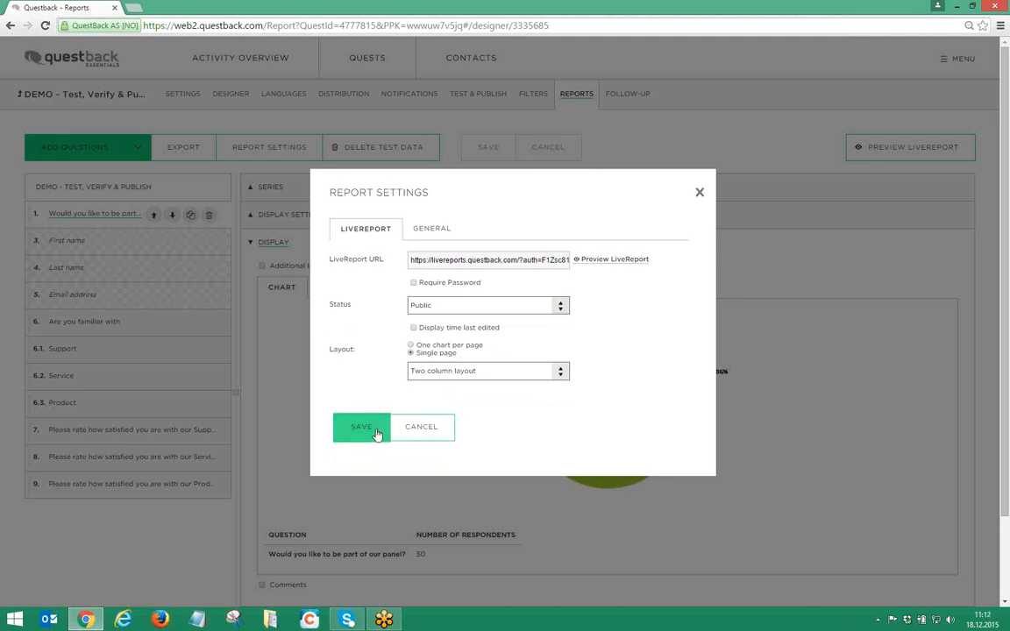
left_click(361, 427)
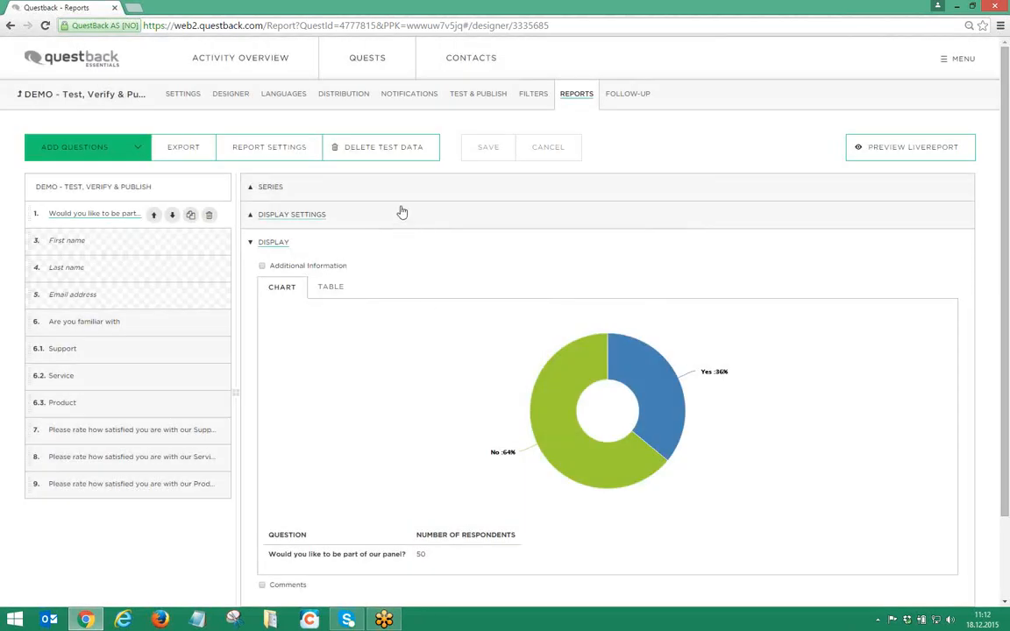
mouse_move(335, 219)
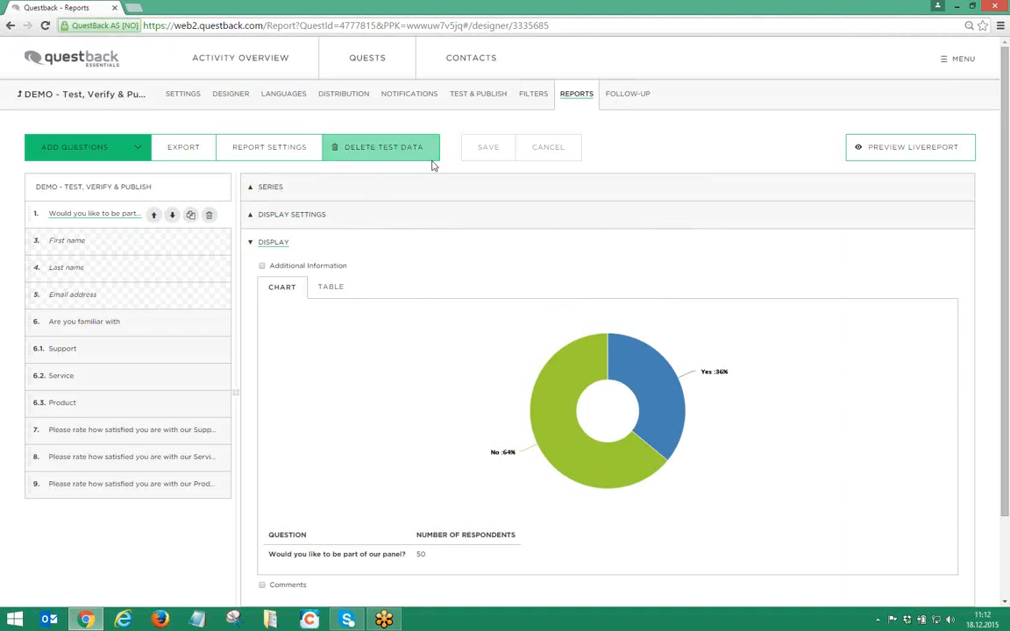
mouse_move(477, 105)
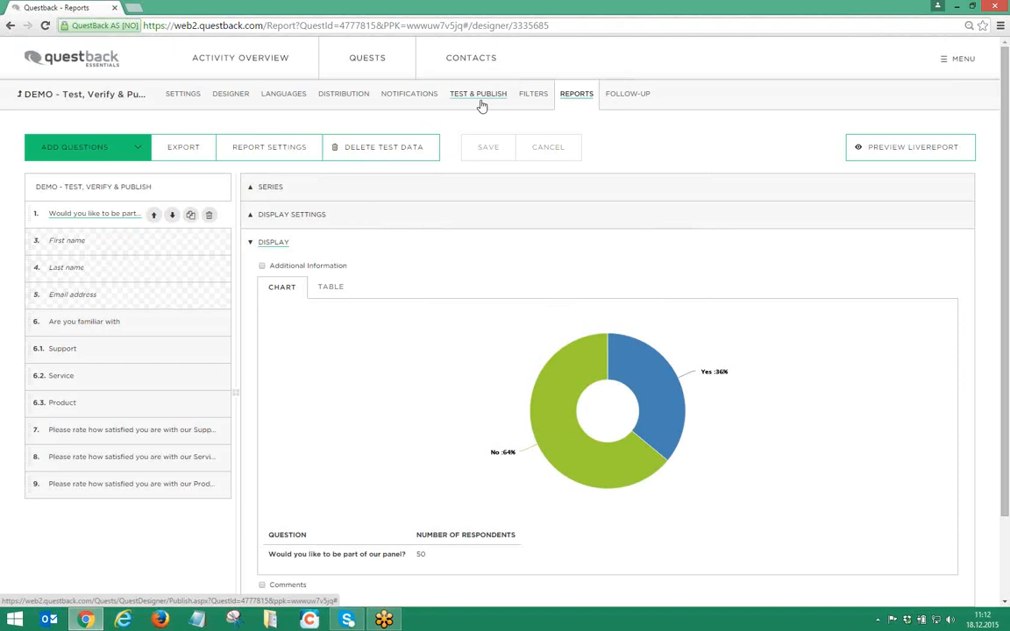
Publish the quest from Test & Publish despite the missing thank-you note warning
left_click(477, 95)
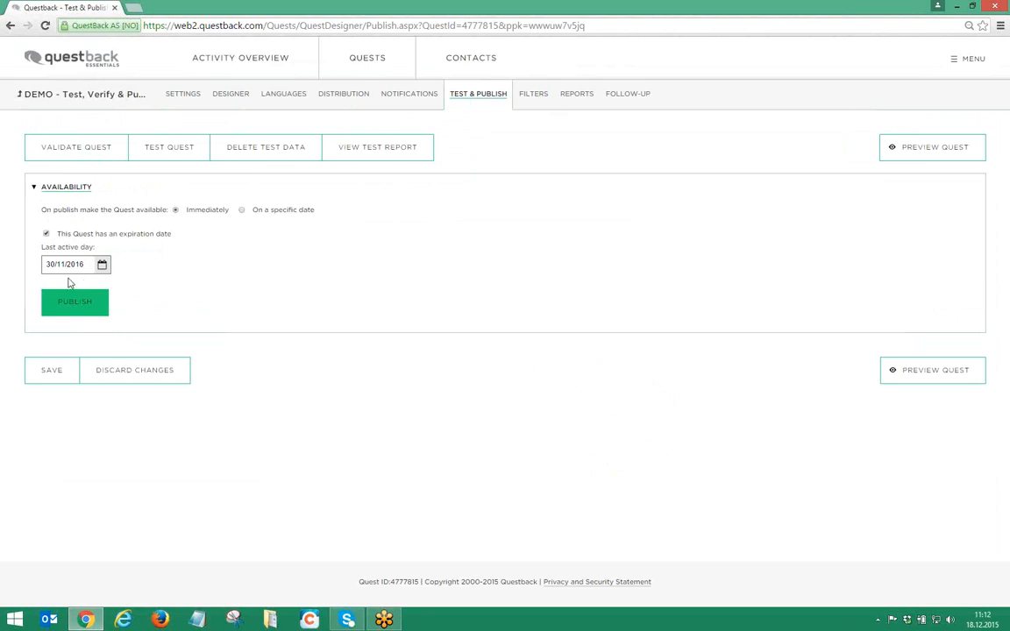
mouse_move(60, 280)
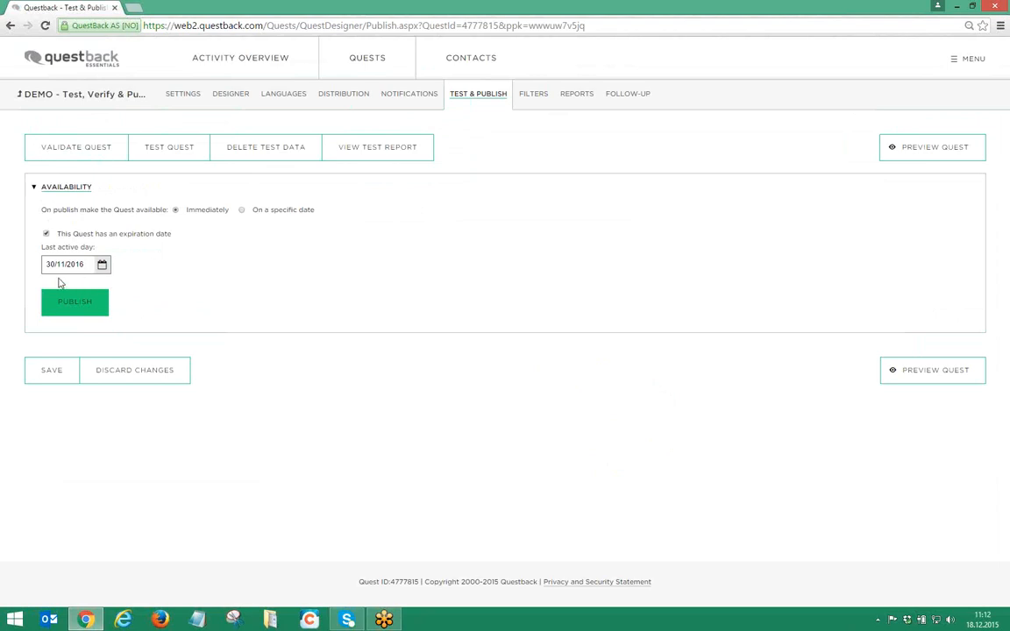
mouse_move(35, 298)
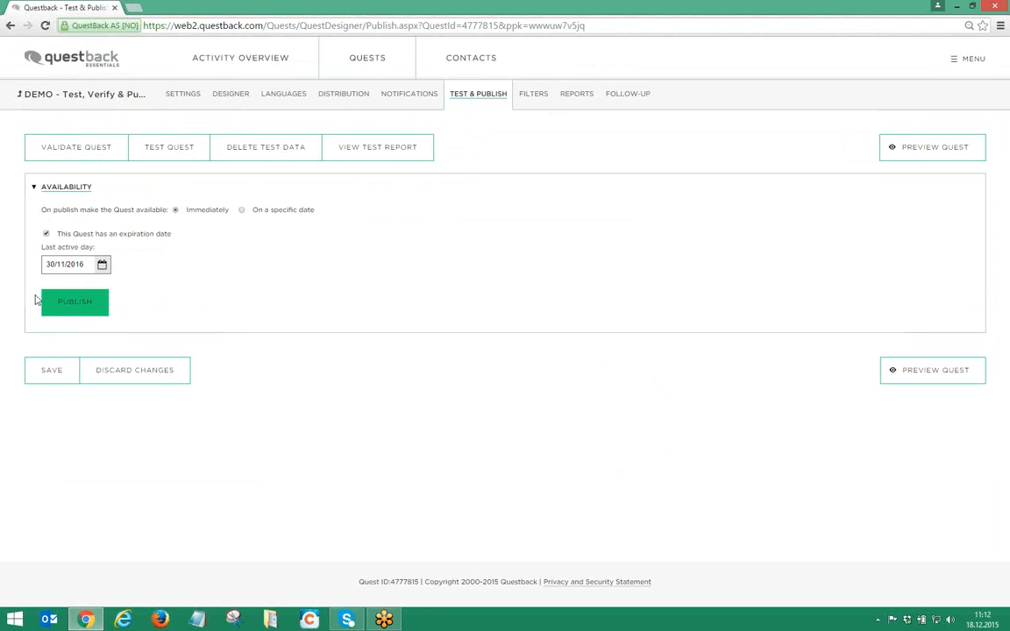
left_click(74, 301)
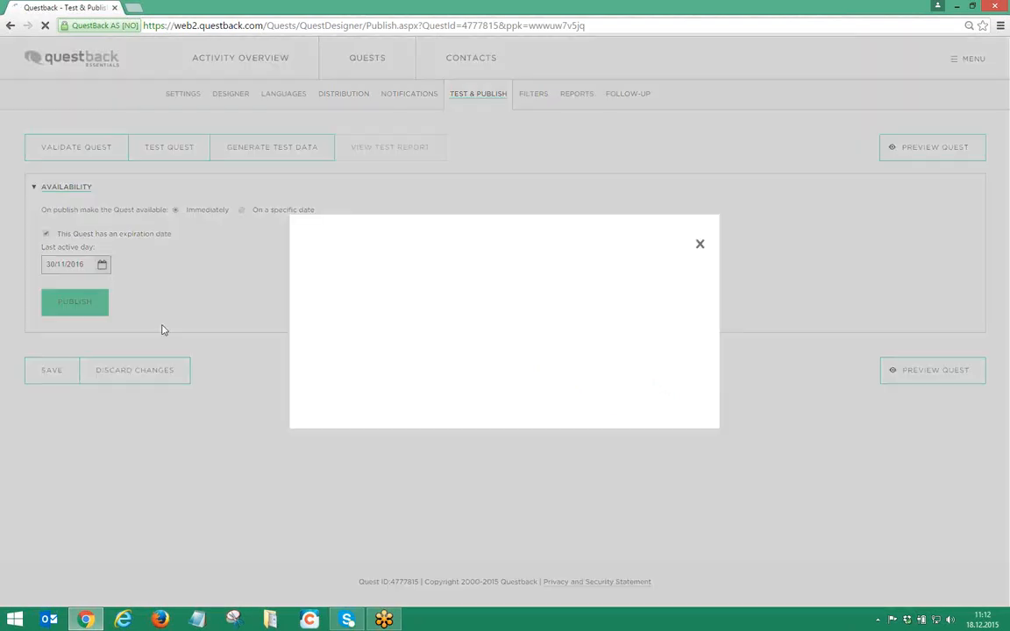
left_click(74, 301)
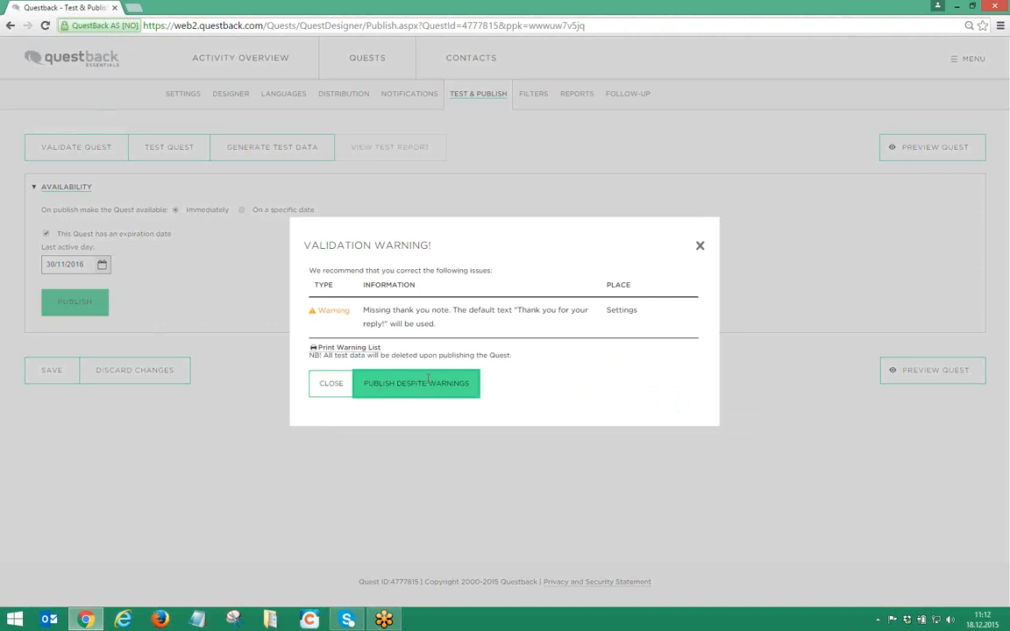
left_click(417, 382)
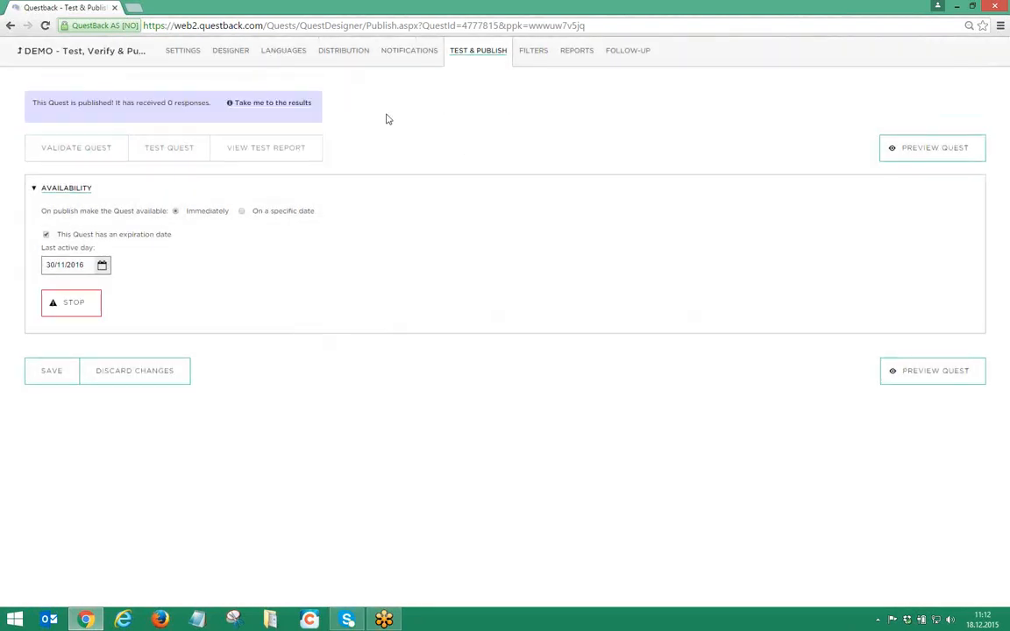